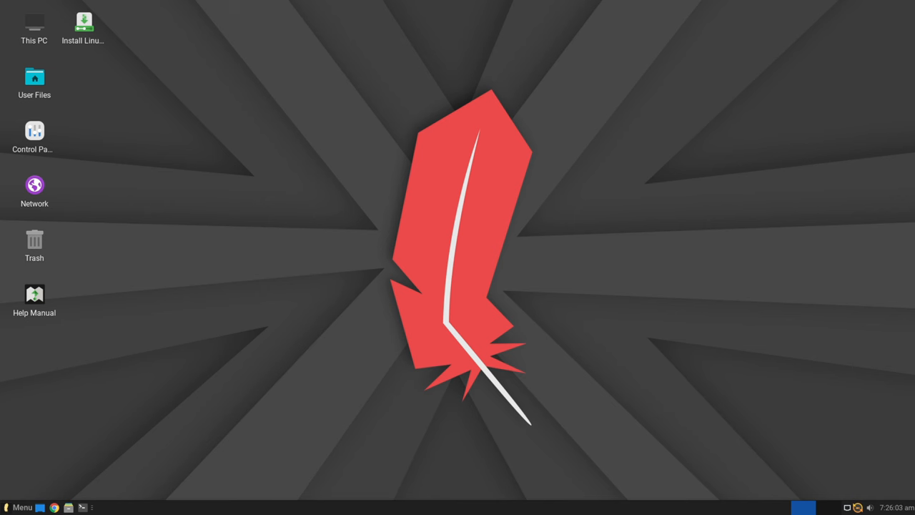
Browse the Whisker Menu's Settings category and scroll through its applications.
click(17, 507)
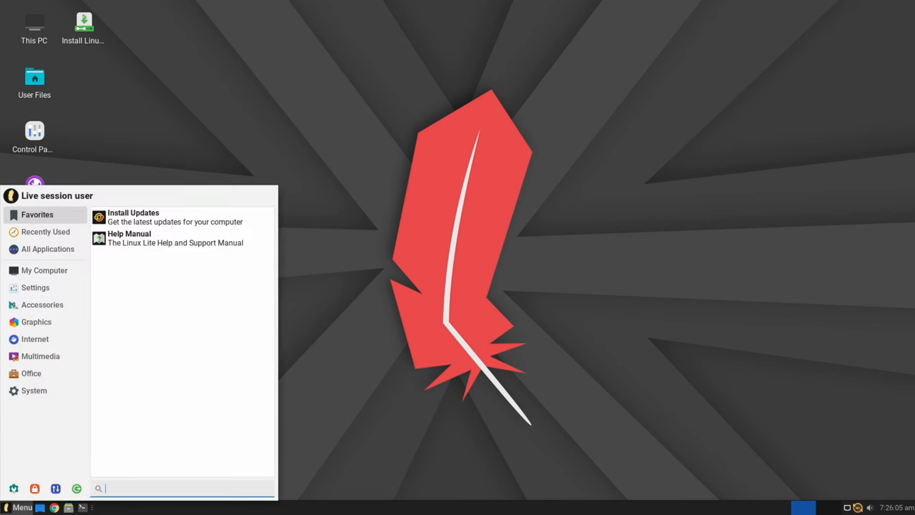
click(35, 288)
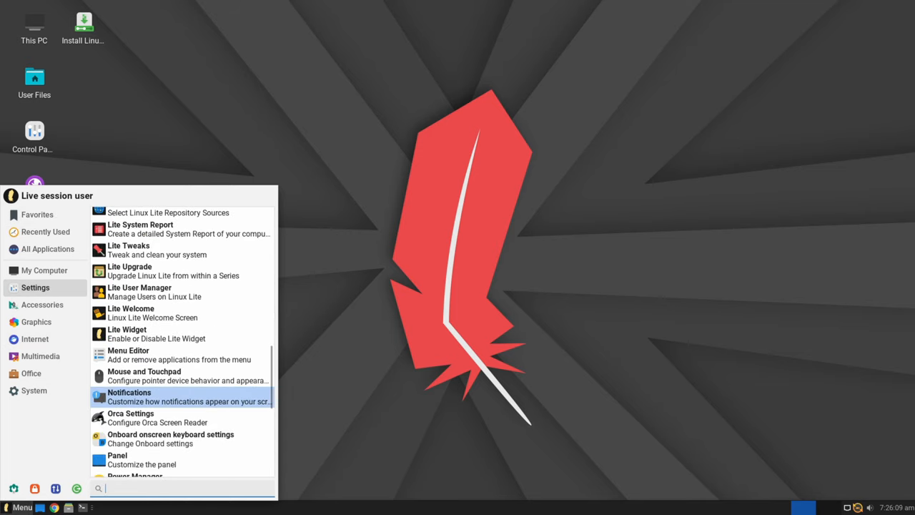
scroll(down, 3)
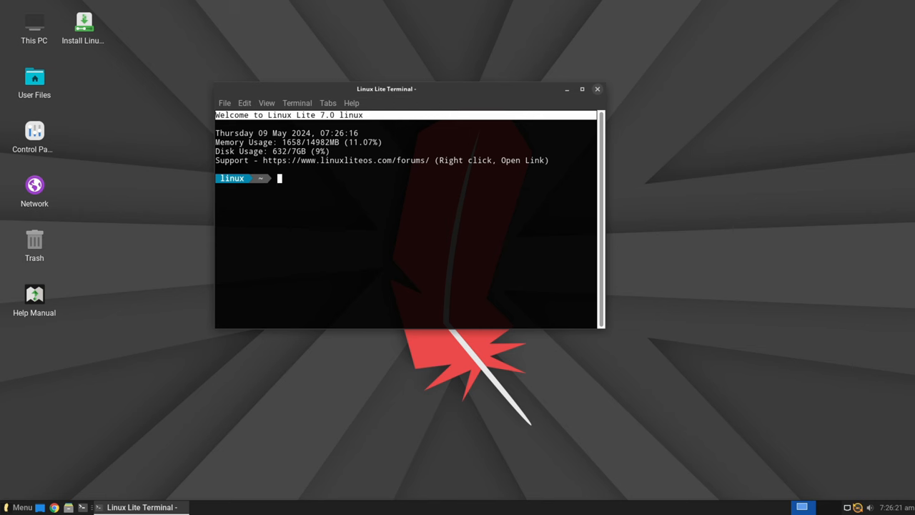
Open Thunar at the linux home folder showing its eight folders.
click(597, 89)
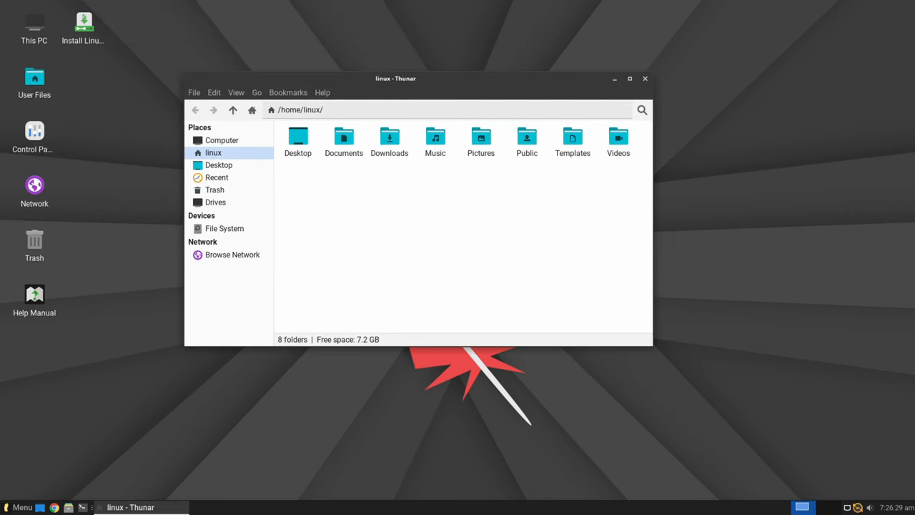
View Thunar's About dialog showing version 4.18.8, then close it.
click(321, 92)
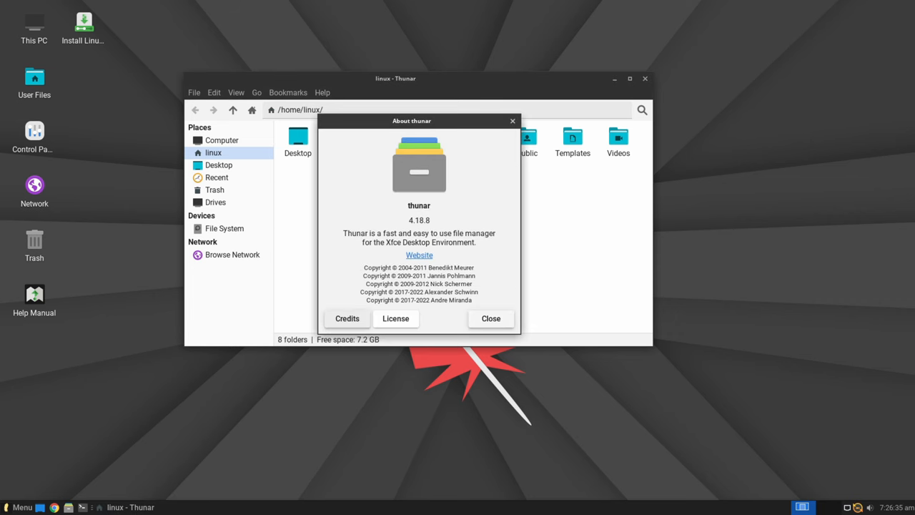
click(490, 318)
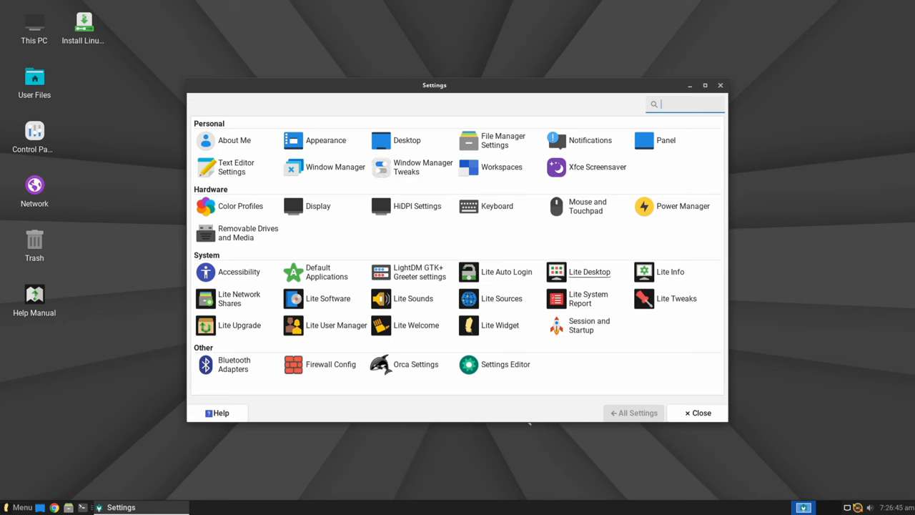
click(665, 140)
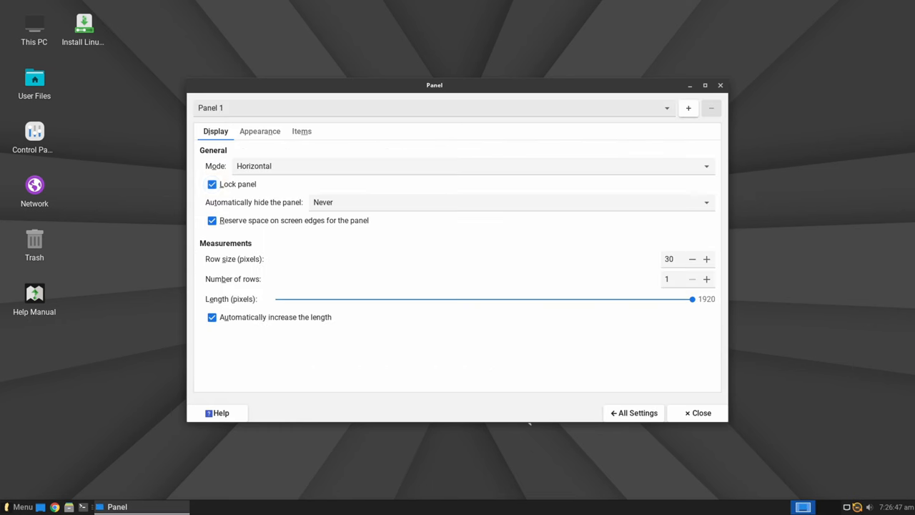
click(260, 131)
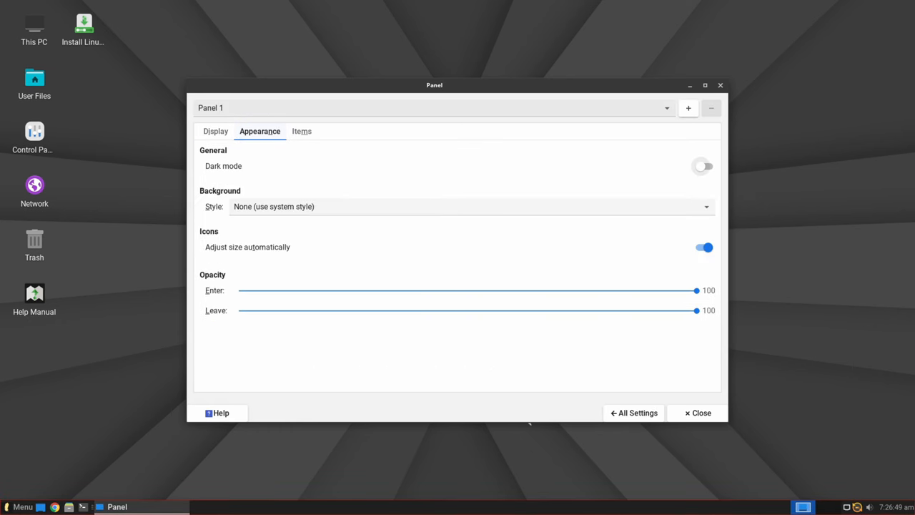
click(302, 130)
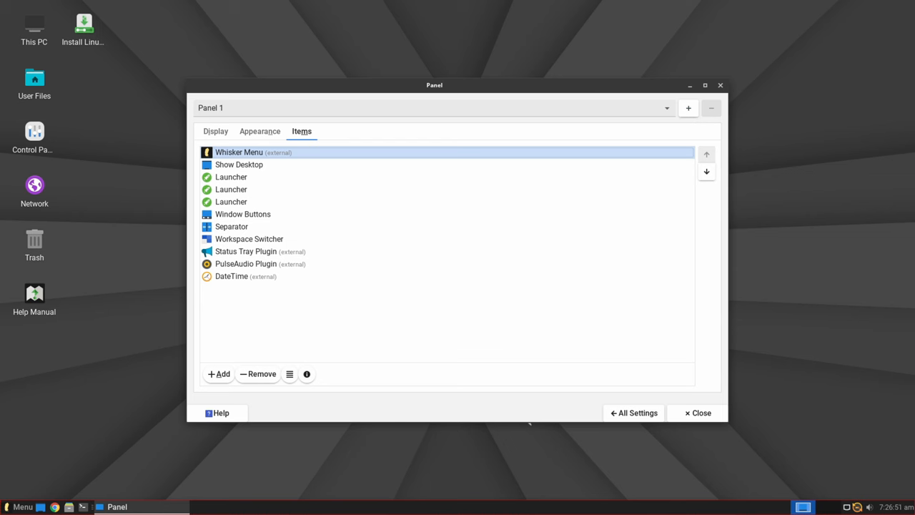
mouse_move(239, 152)
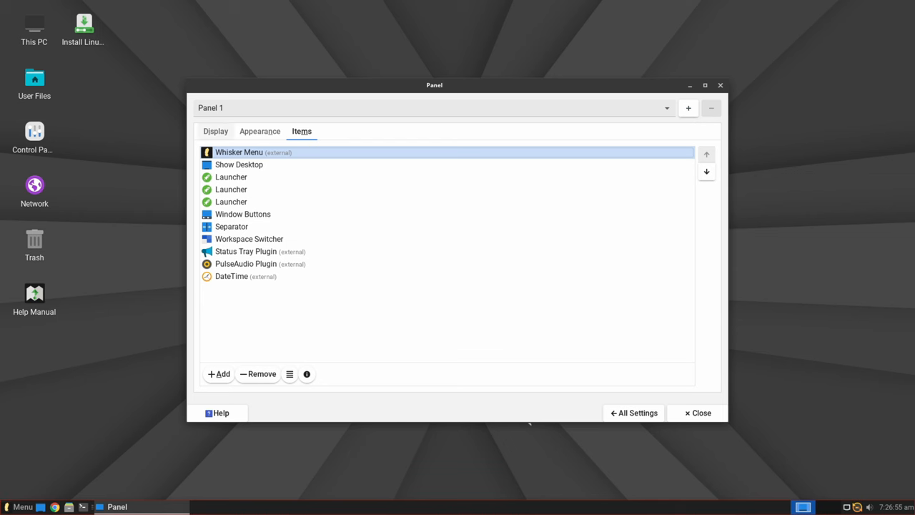
click(214, 130)
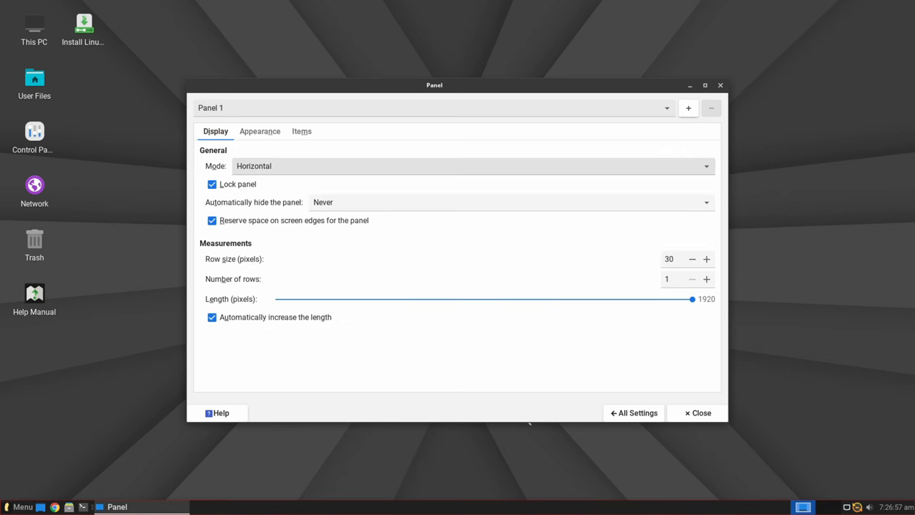
click(633, 413)
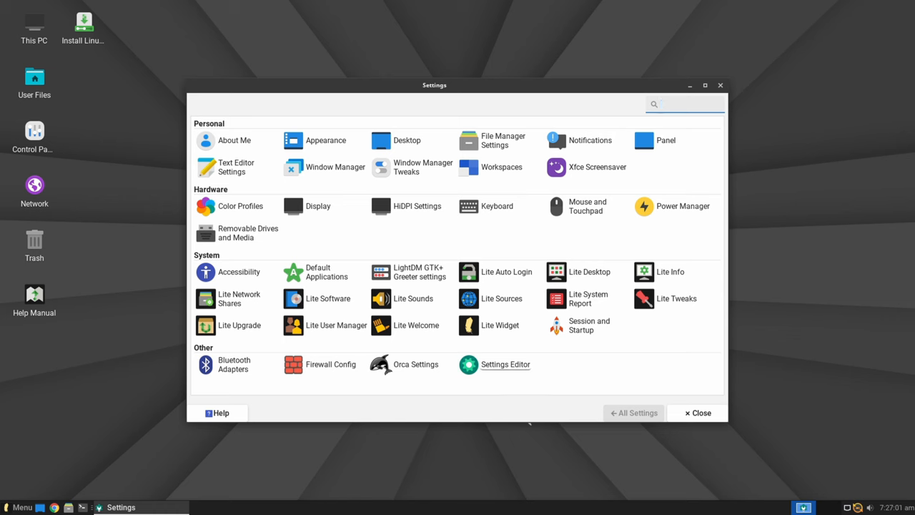
click(588, 299)
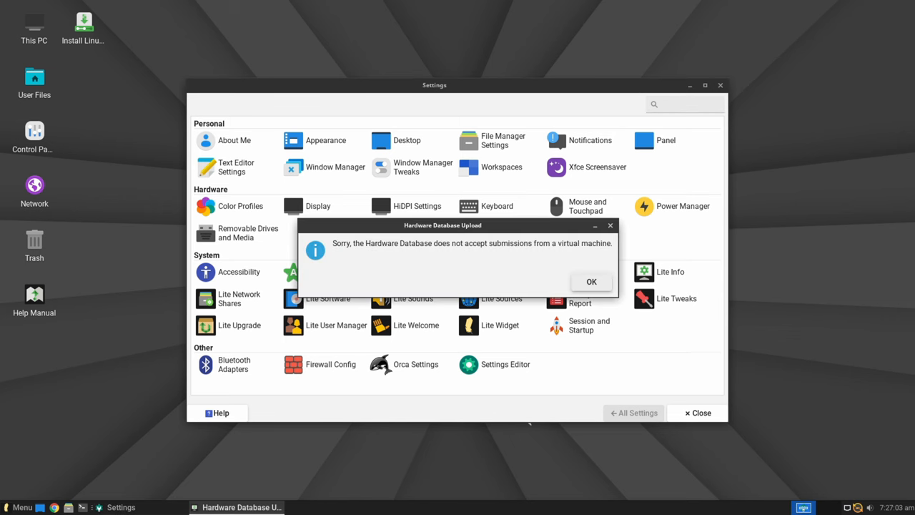
click(591, 281)
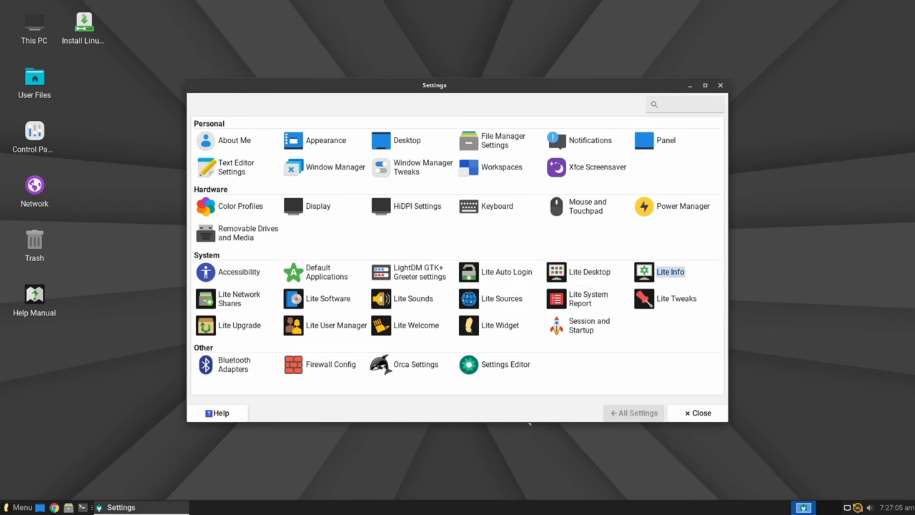
mouse_move(643, 299)
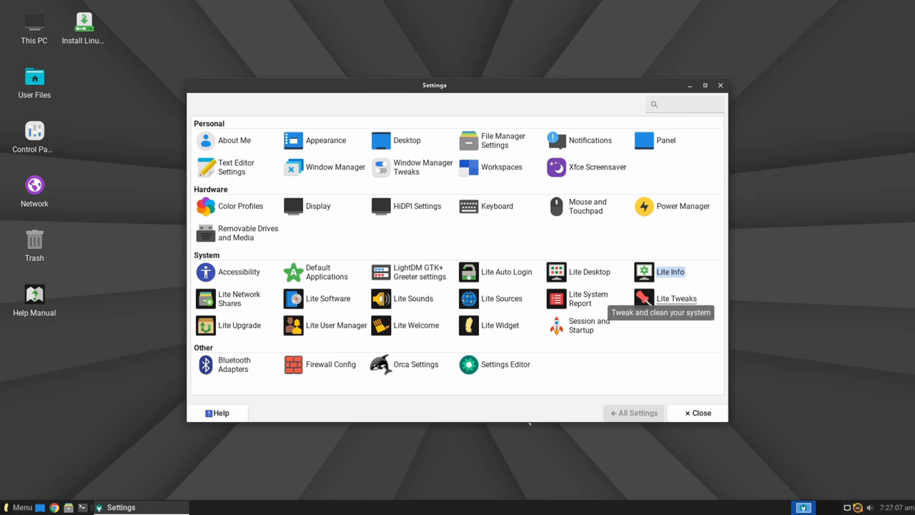
click(325, 140)
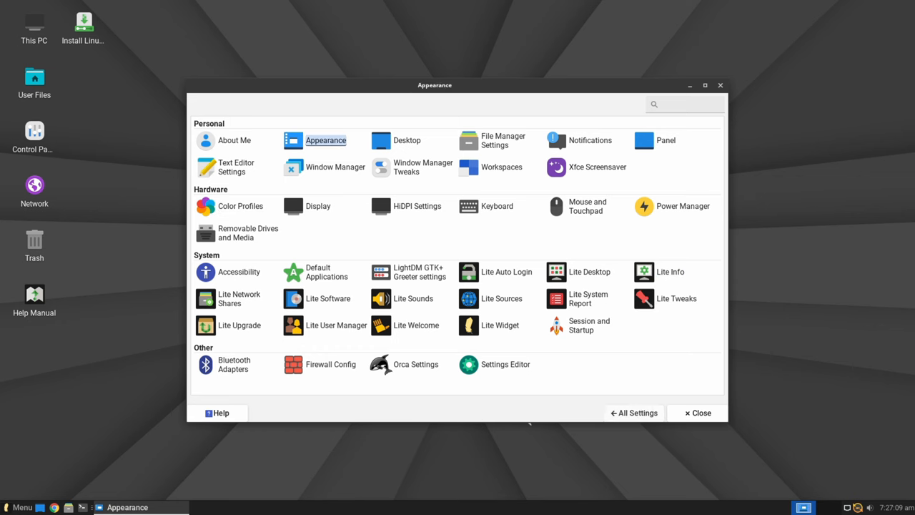
click(324, 140)
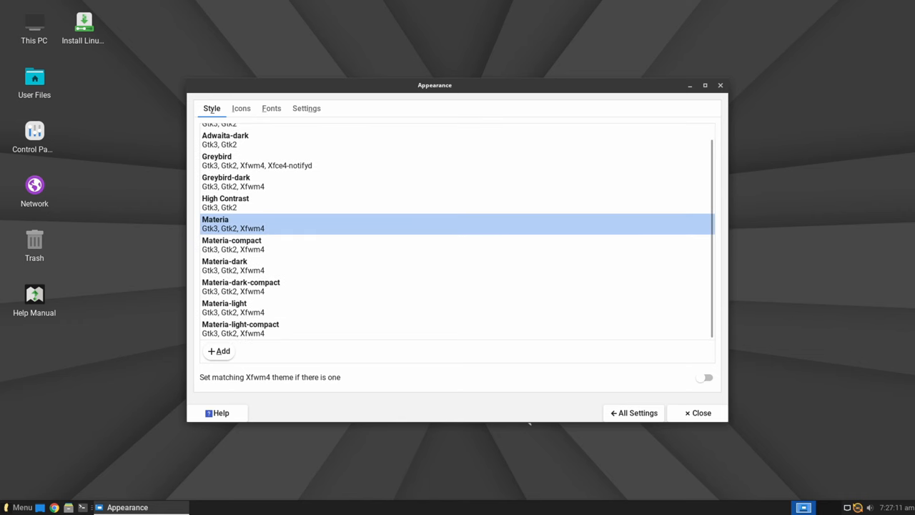
click(241, 108)
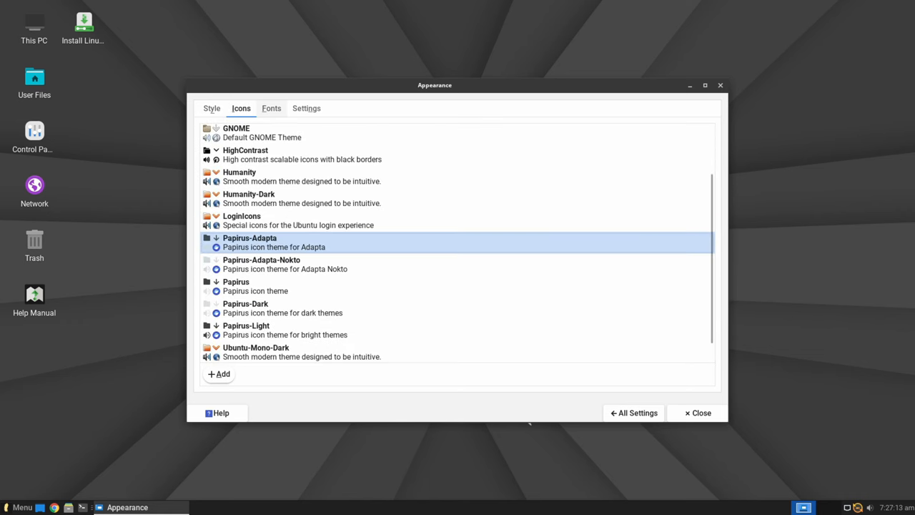
click(306, 108)
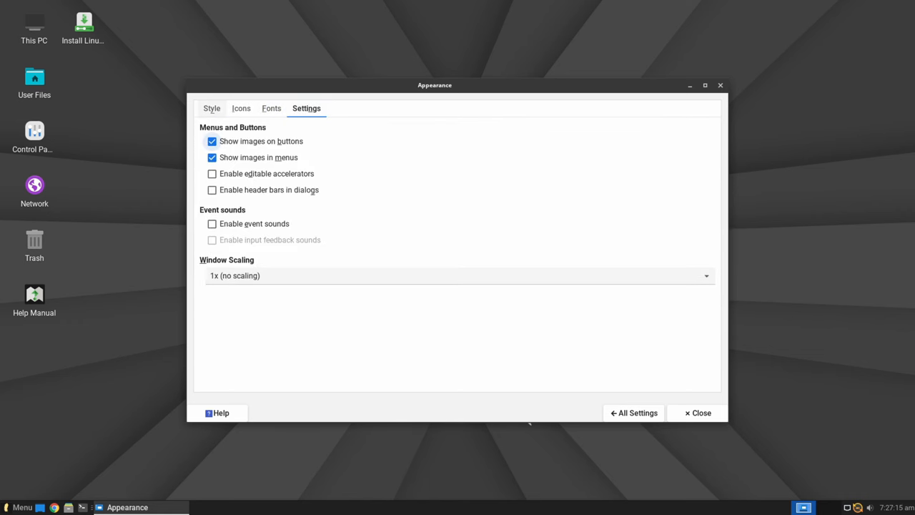
click(211, 108)
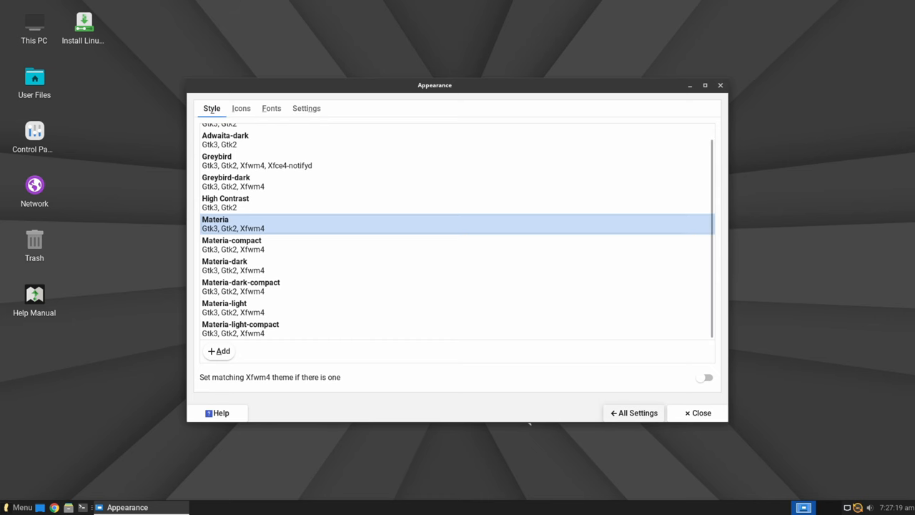
click(633, 412)
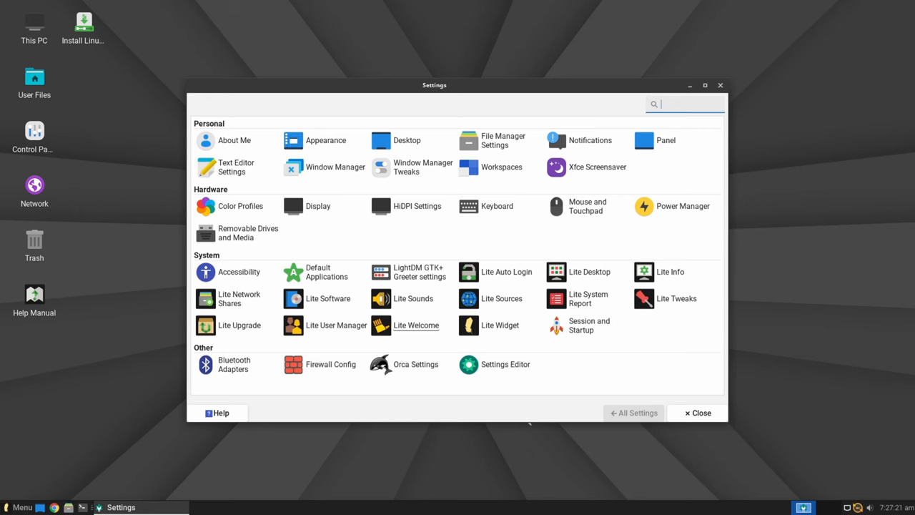
click(293, 206)
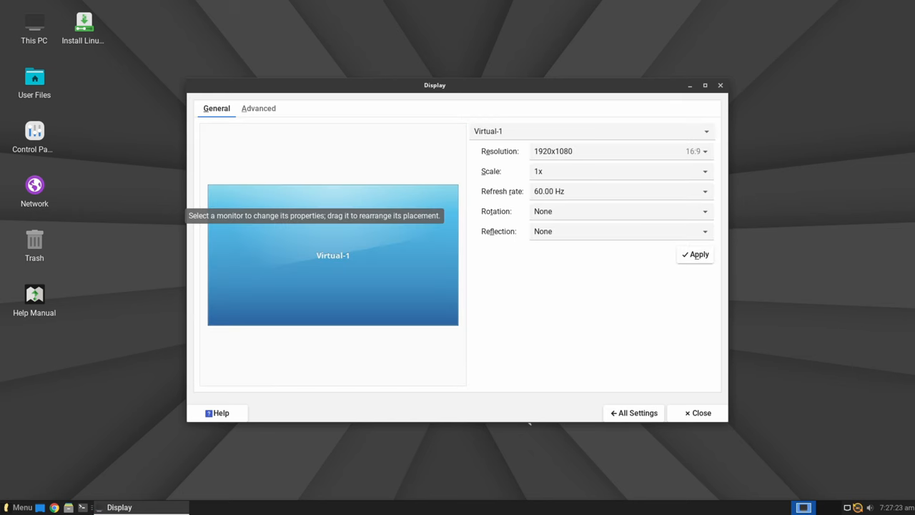
click(258, 108)
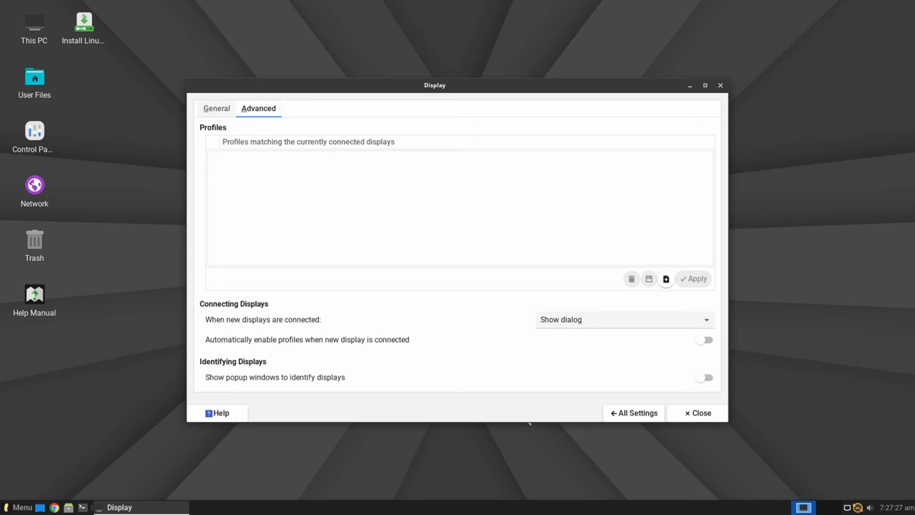
click(633, 412)
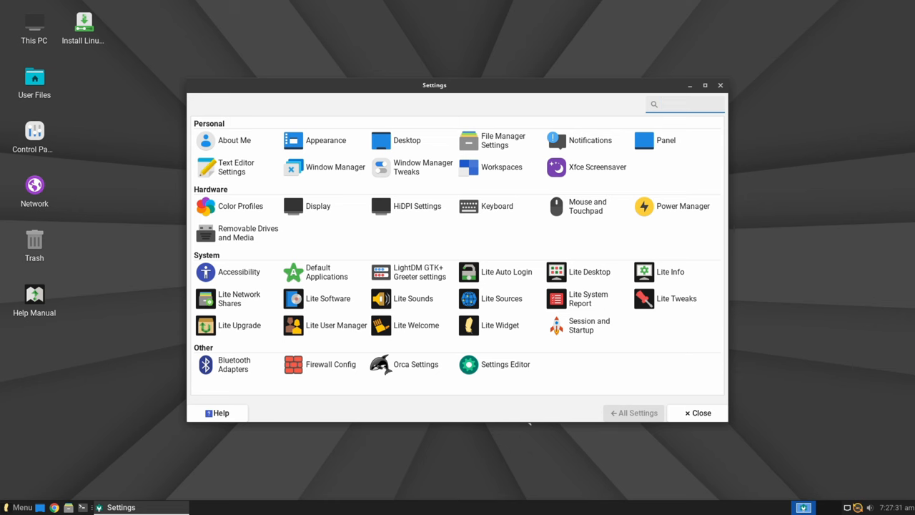
Set the mouse cursor theme to Openzone Black after trying DMZ (Black).
click(587, 206)
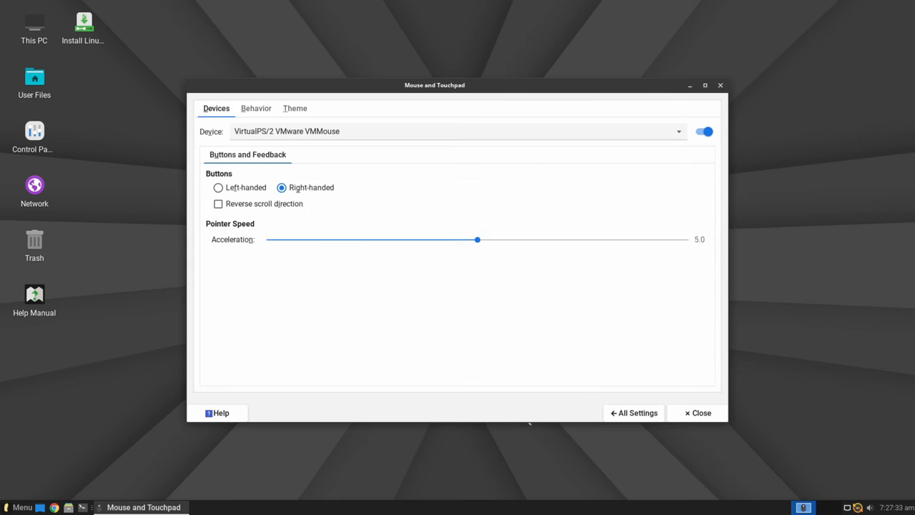
click(295, 108)
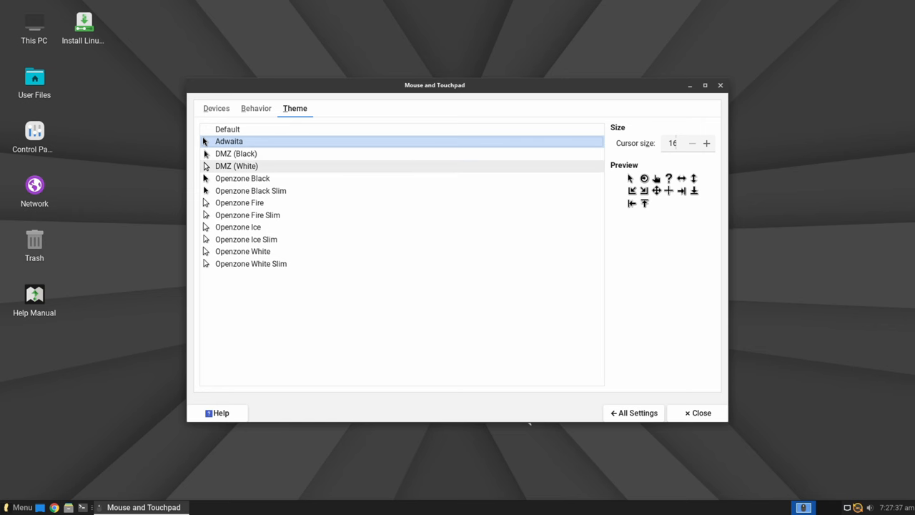
click(236, 153)
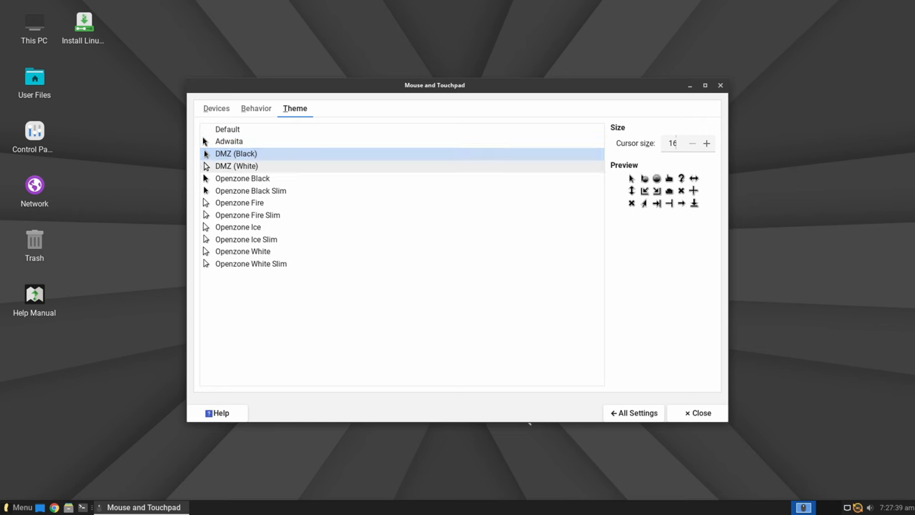
click(242, 178)
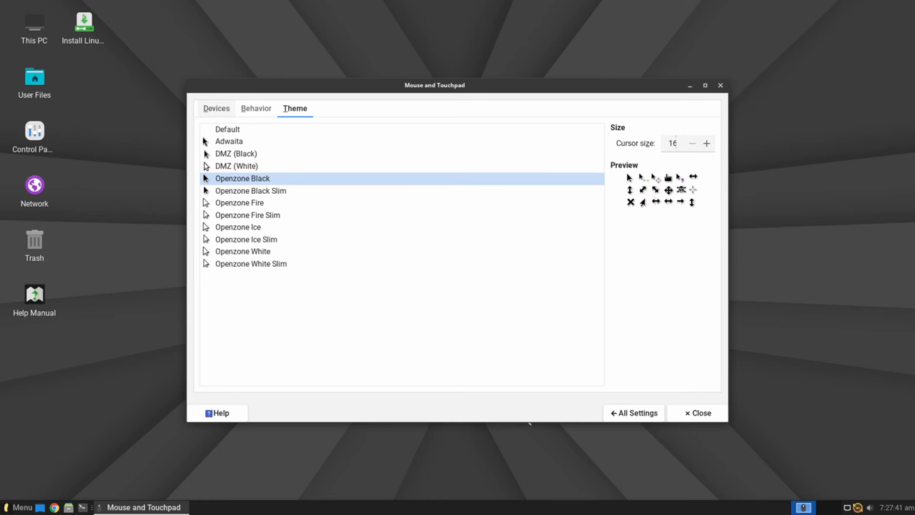
View the mouse Devices settings, return to All Settings, and launch a terminal.
click(215, 108)
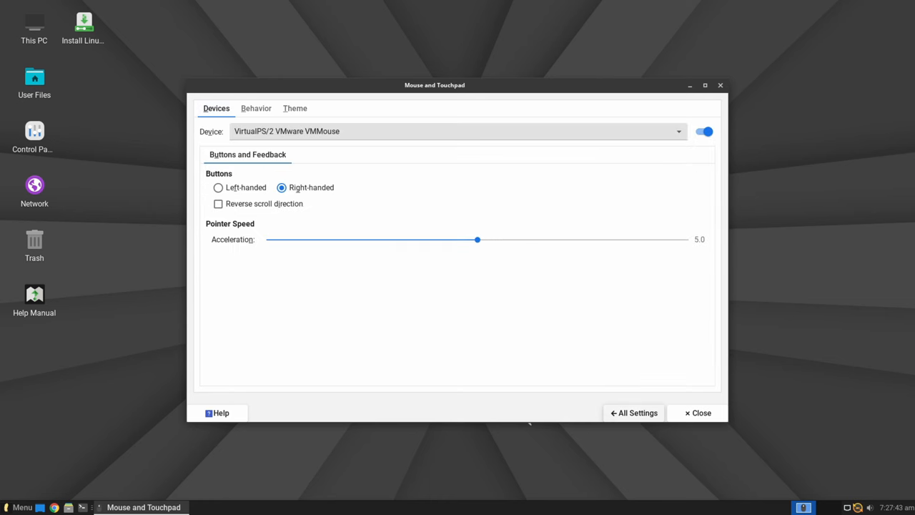
click(633, 412)
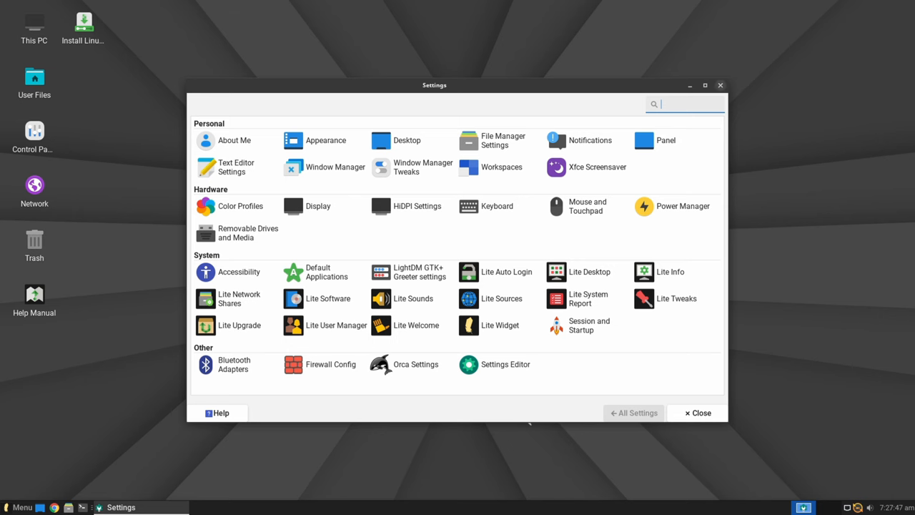
click(695, 412)
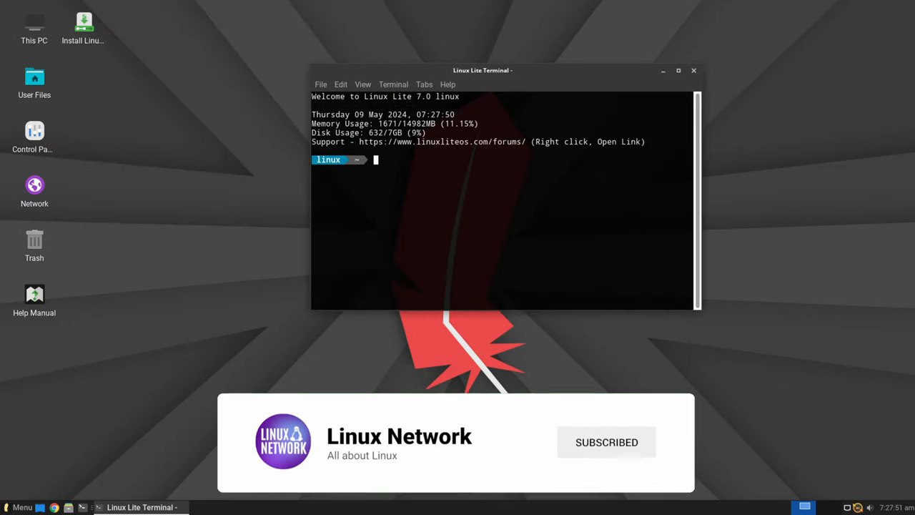
Run uname at the Linux Lite Terminal prompt.
text(uname)
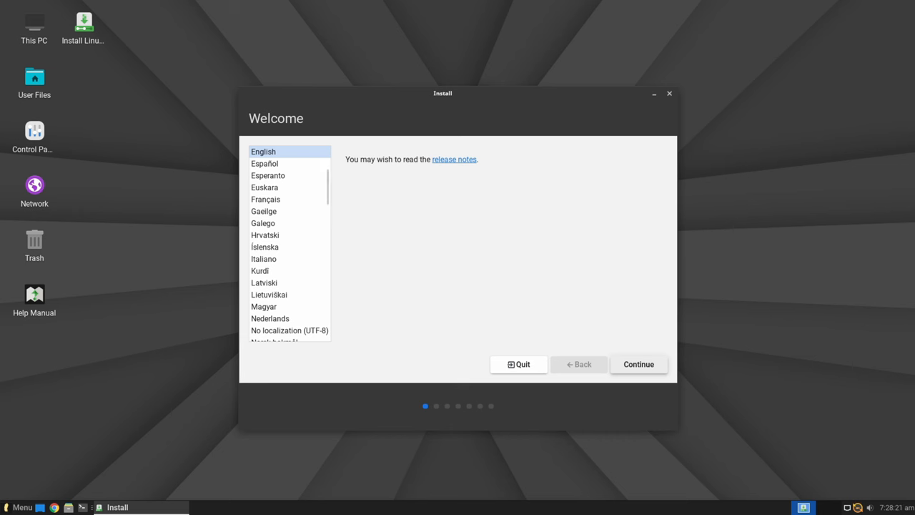
Accept English, US keyboard and update settings up to Installation type, then quit the installer.
click(638, 364)
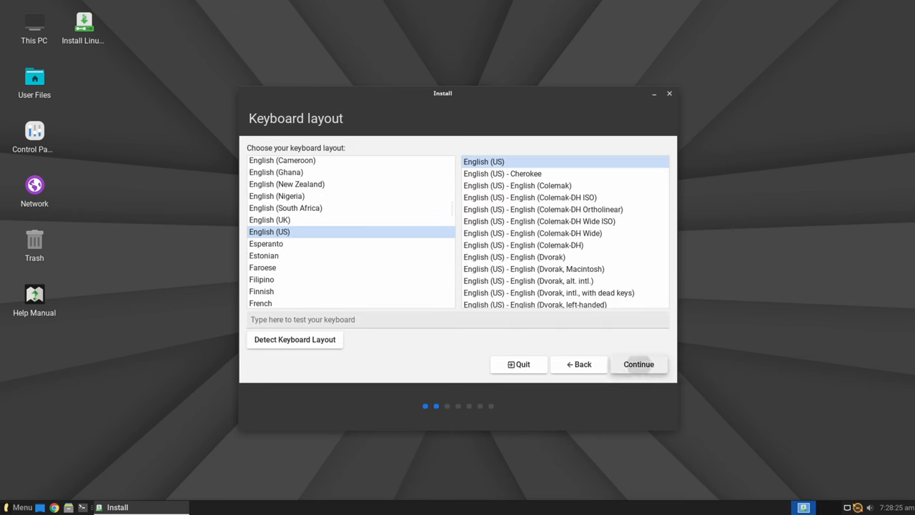
click(638, 364)
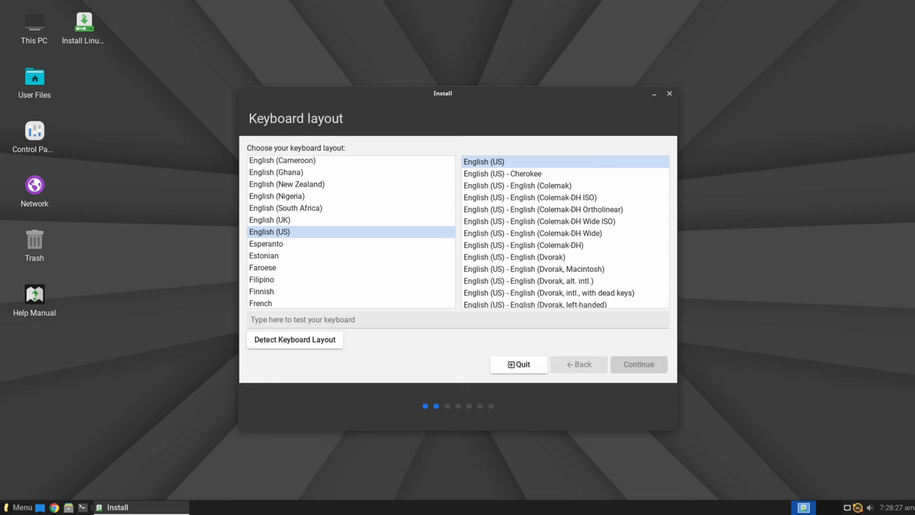
click(637, 364)
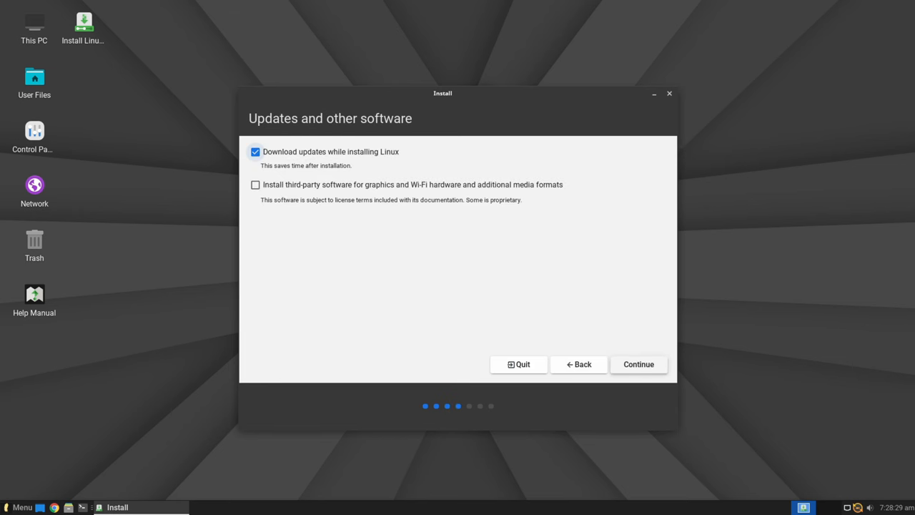
click(637, 364)
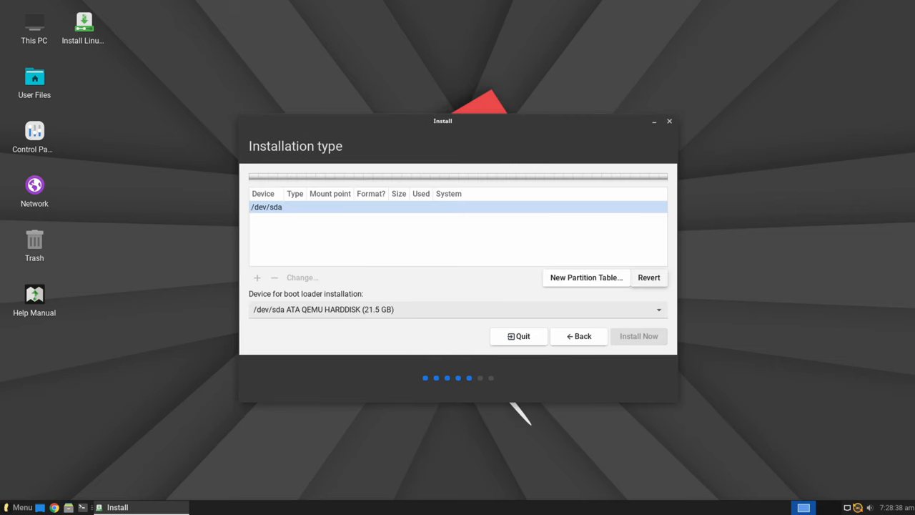
click(518, 336)
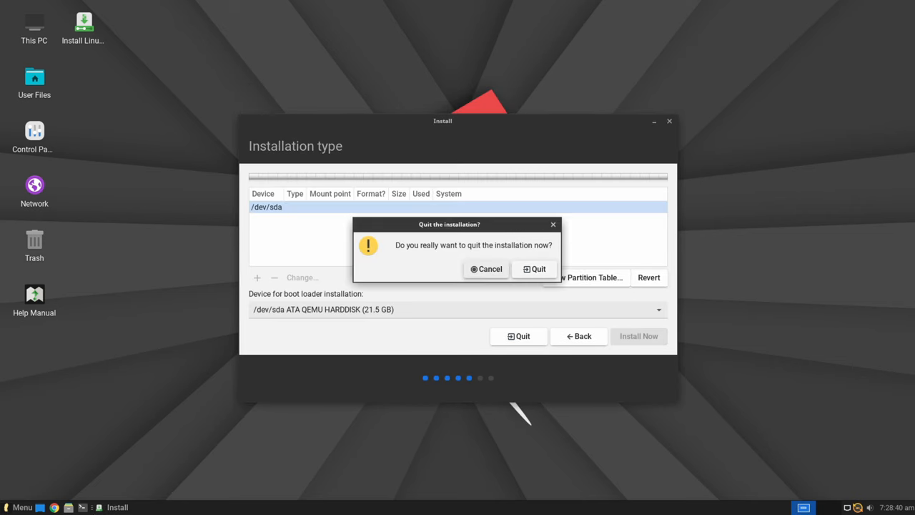
click(534, 269)
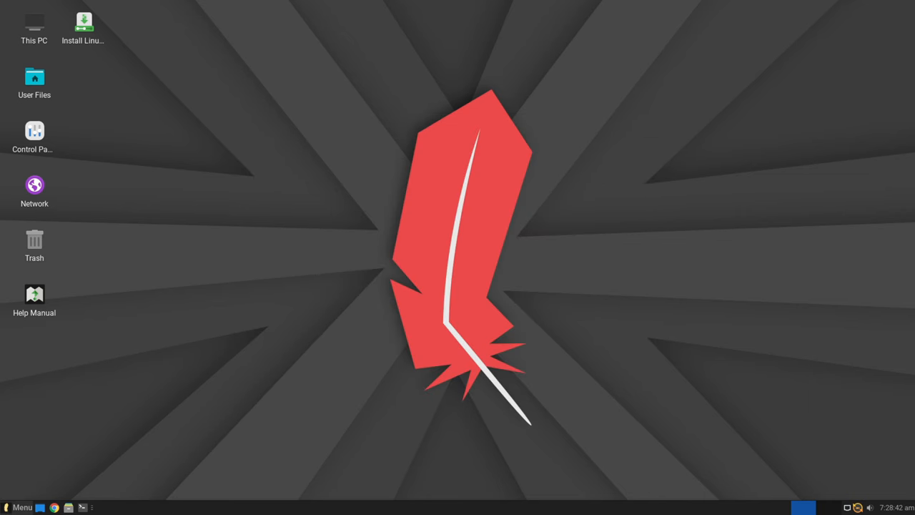
Launch System Monitor from the Whisker Menu's System category.
click(18, 507)
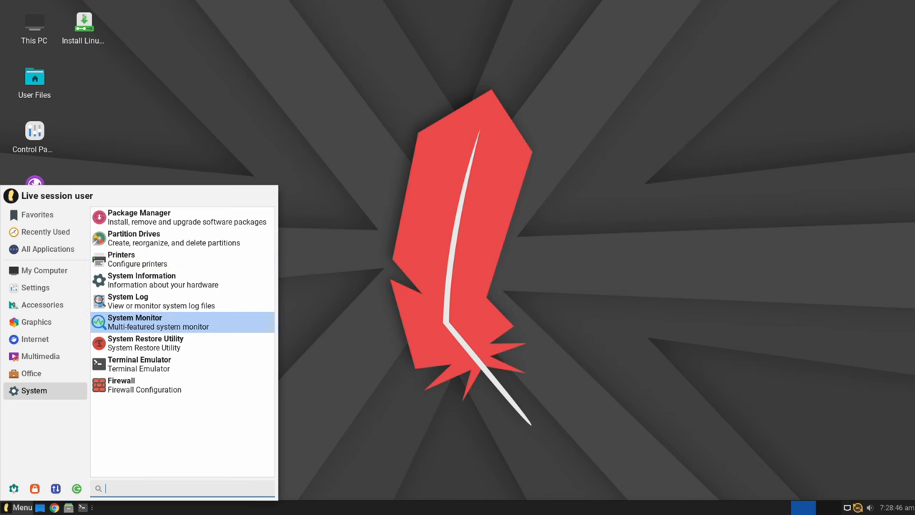
mouse_move(150, 326)
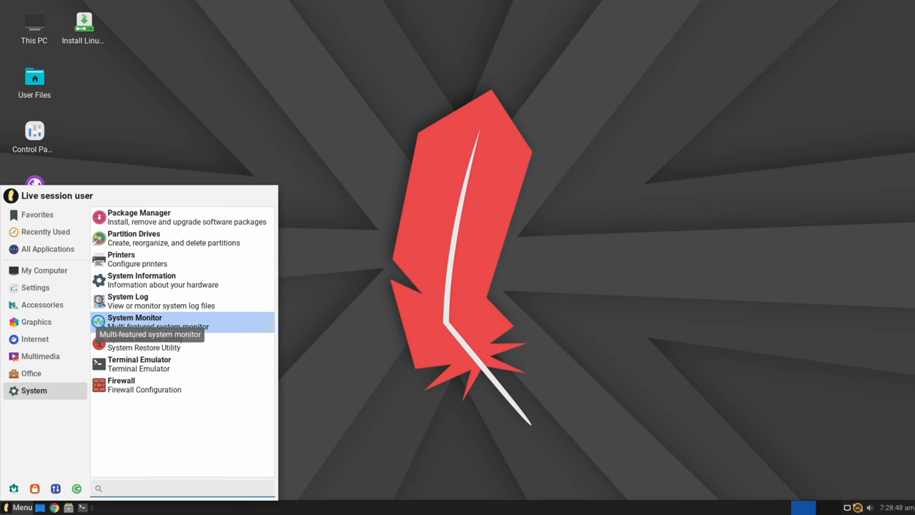
click(134, 321)
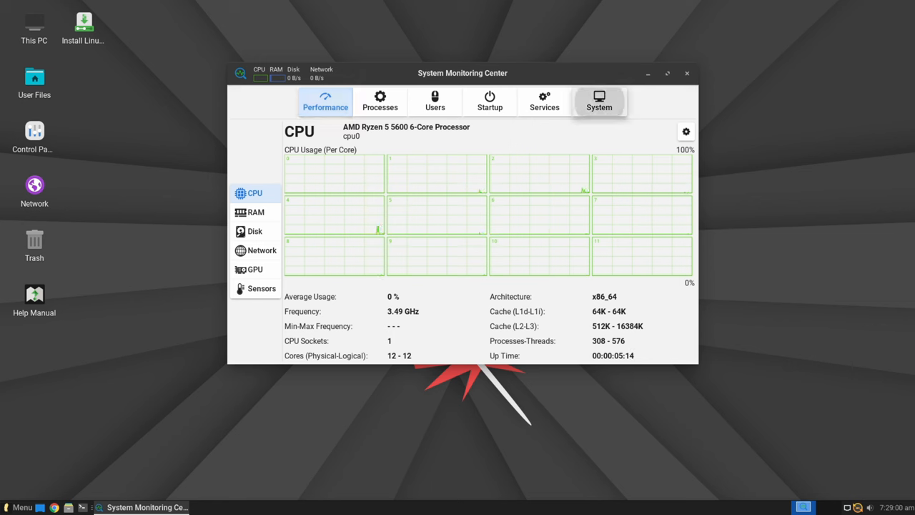
View the System, Processes and Startup pages, then close System Monitoring Center.
click(598, 101)
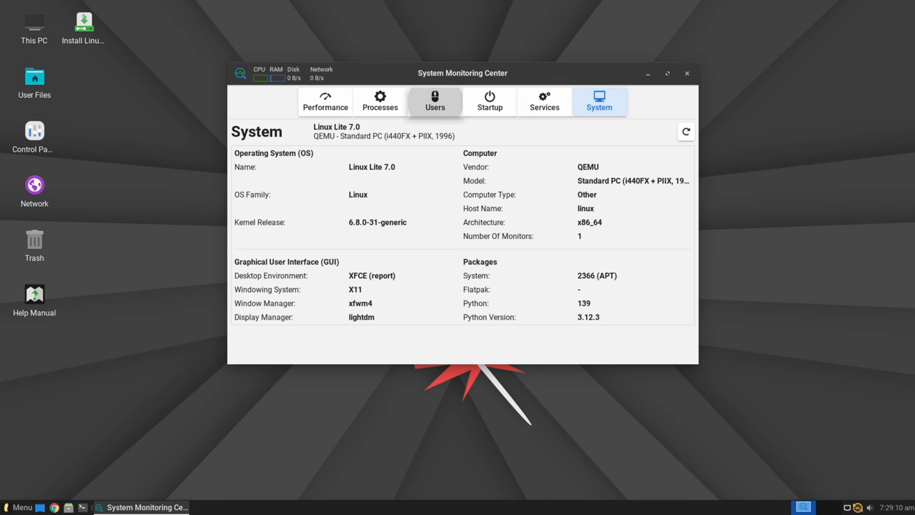
click(379, 102)
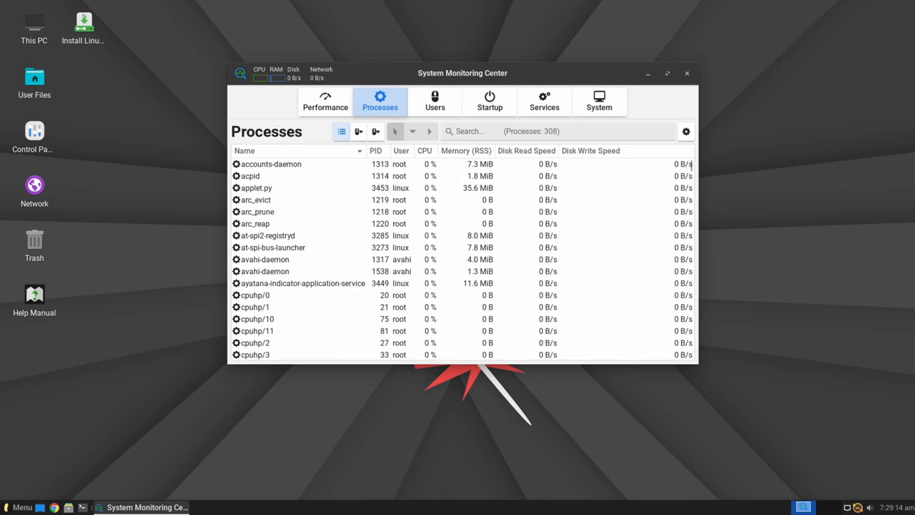
click(489, 101)
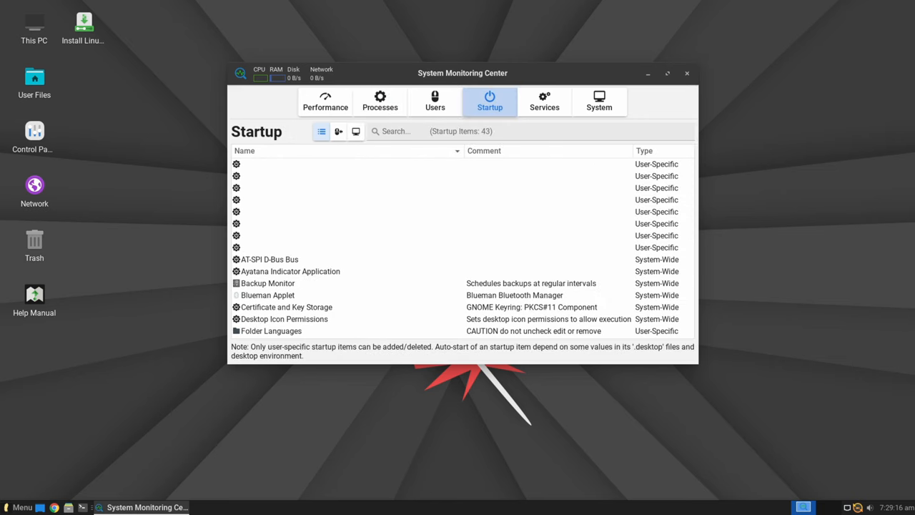
click(326, 100)
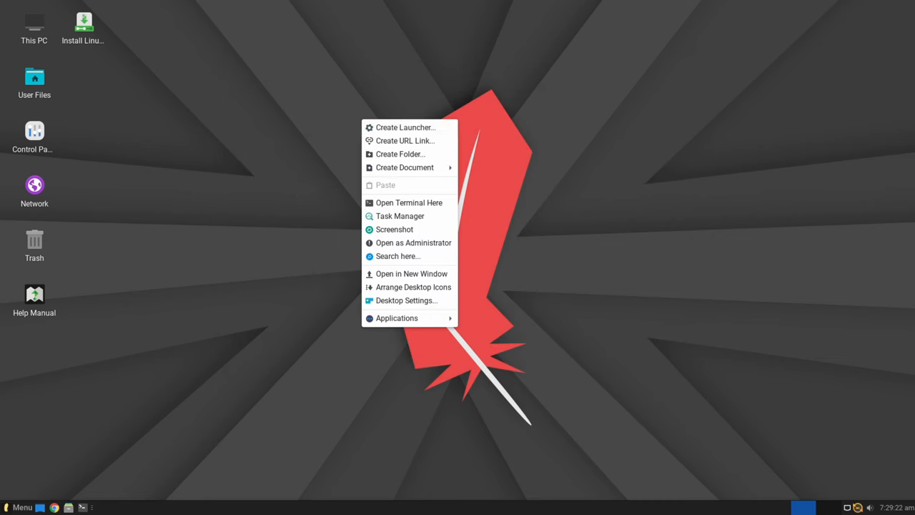
mouse_move(406, 300)
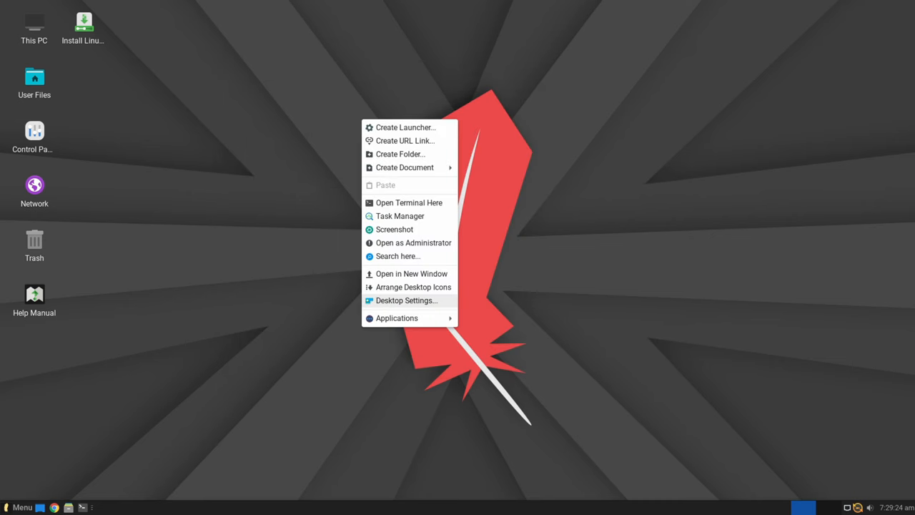
Open Desktop Settings, toggle Show icons on primary display on and off, and close it.
click(405, 300)
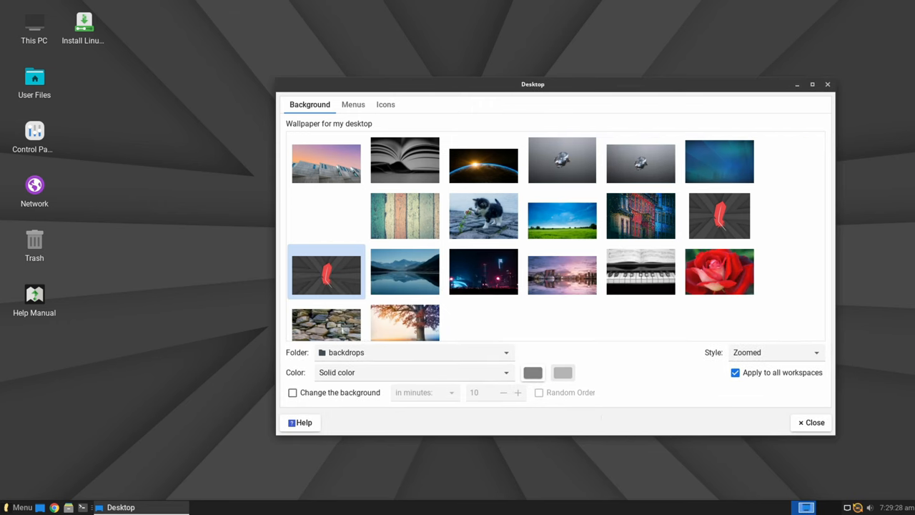
drag(533, 84, 404, 47)
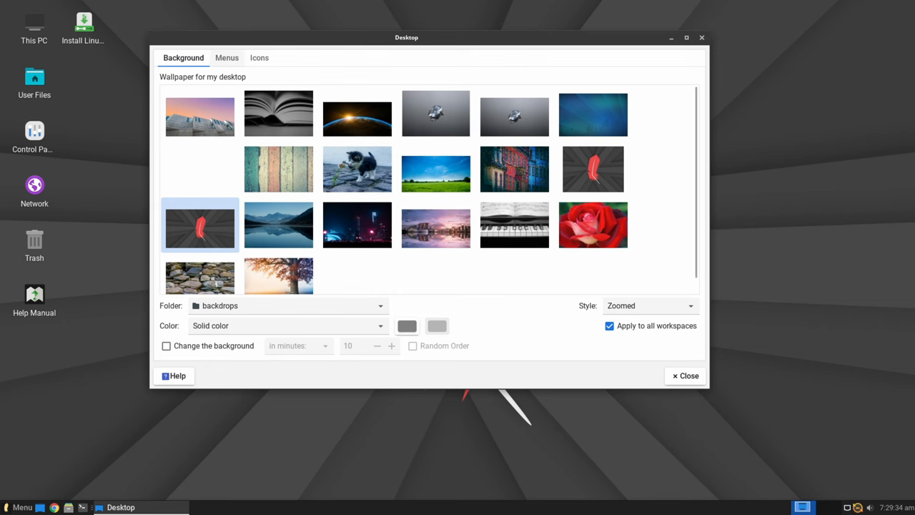
click(259, 58)
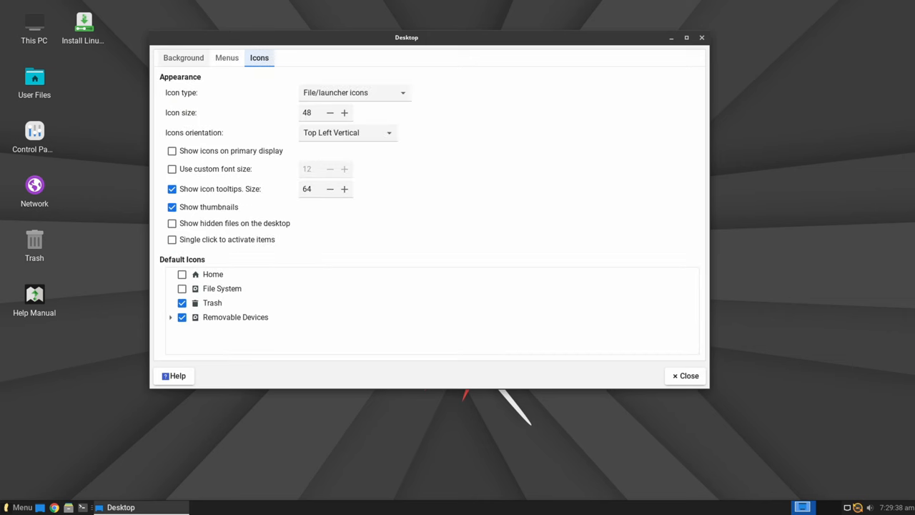
click(171, 151)
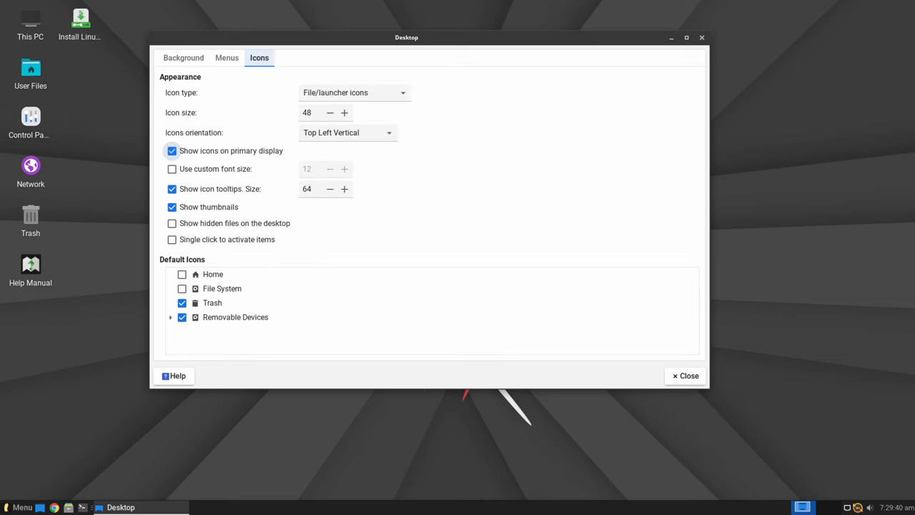
click(172, 151)
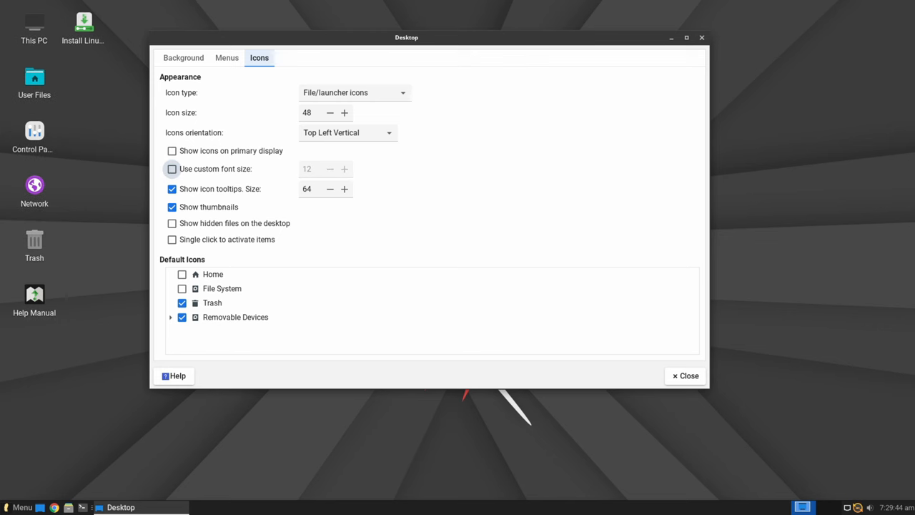
click(183, 57)
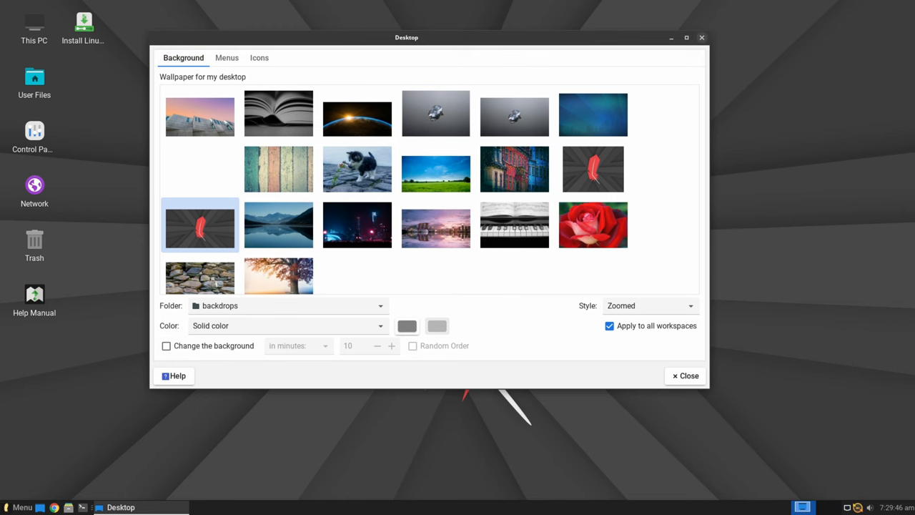
click(684, 375)
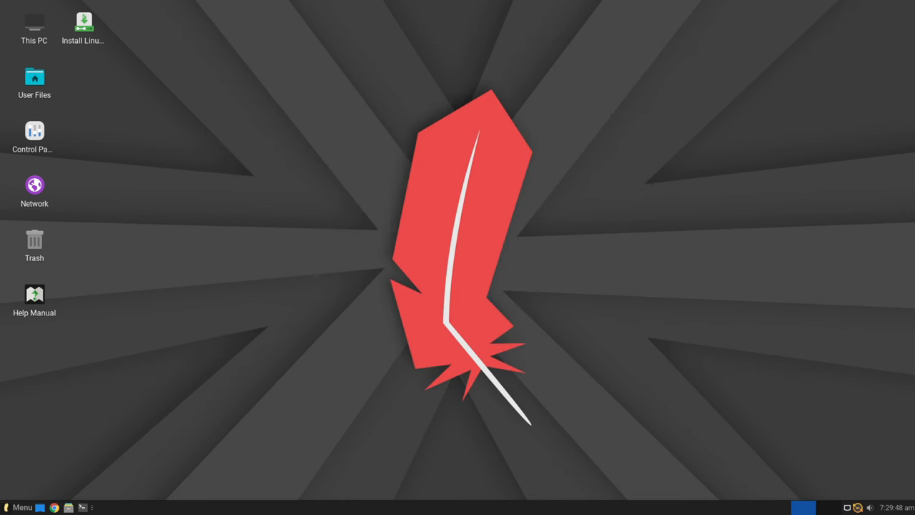